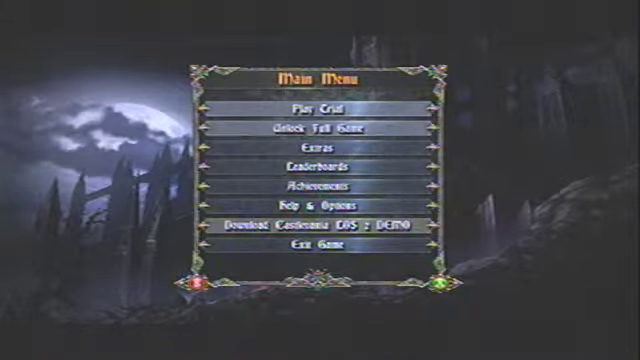
Exit the demo and open the dashboard's My Games list showing all 57 games.
click(320, 104)
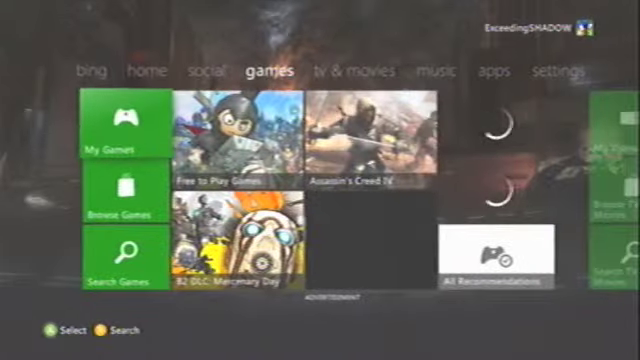
click(115, 130)
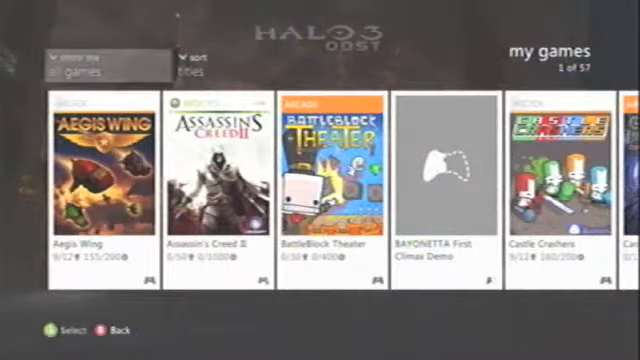